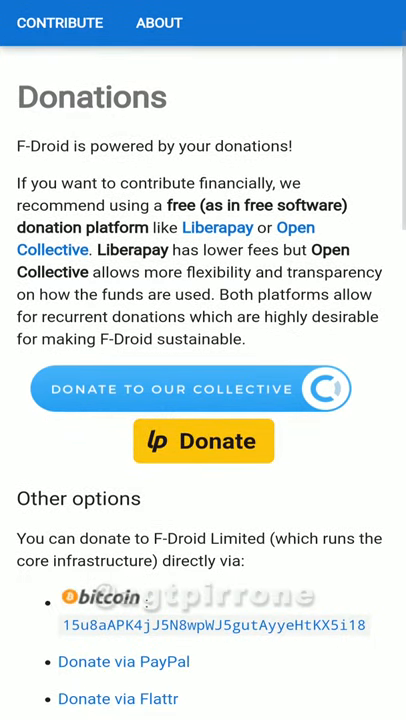
- Scroll the F-Droid donations page in Chrome while the downloaded APK's install prompt appears
scroll(down, 3)
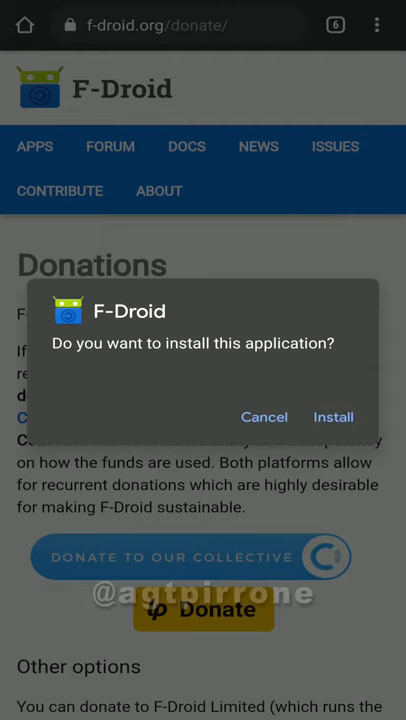
click(333, 417)
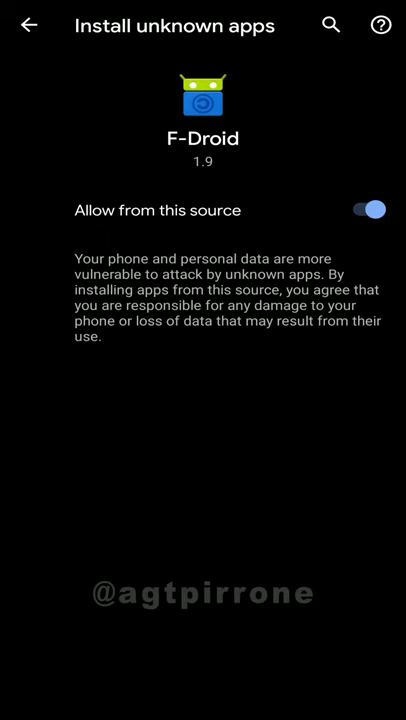